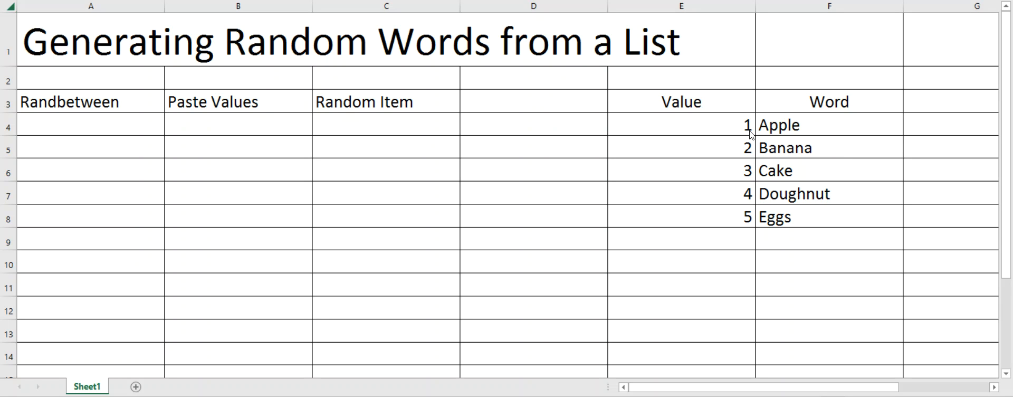
mouse_move(795, 227)
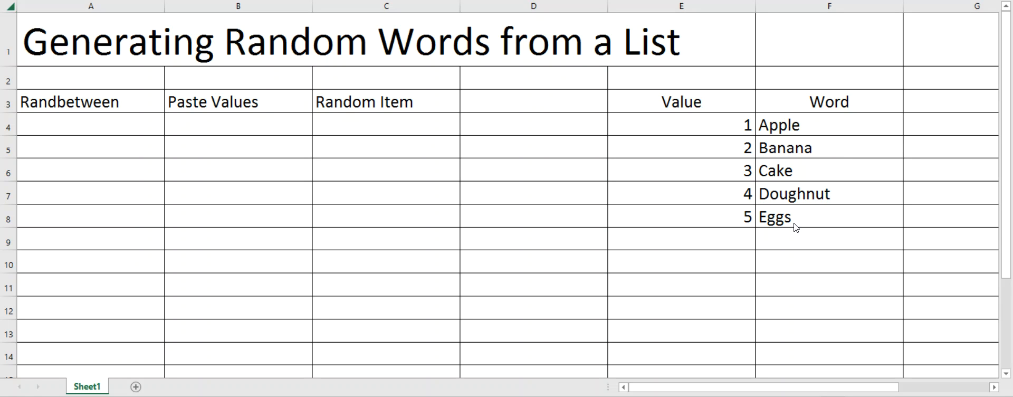
mouse_move(810, 143)
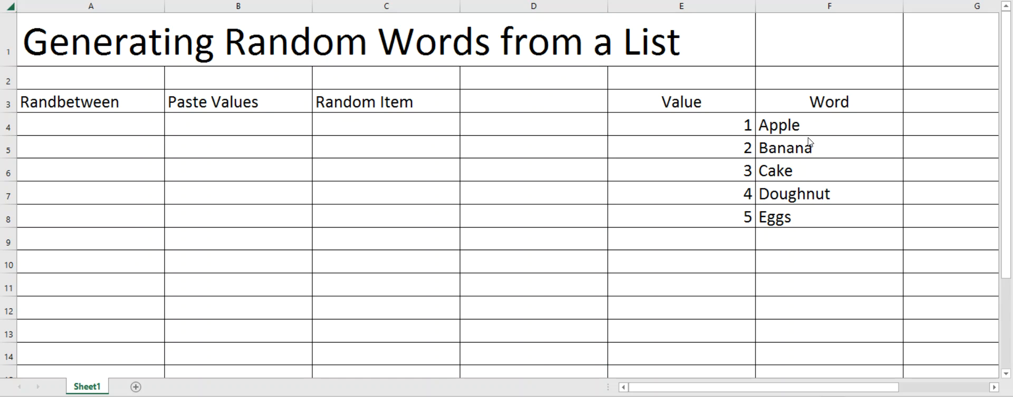
mouse_move(801, 146)
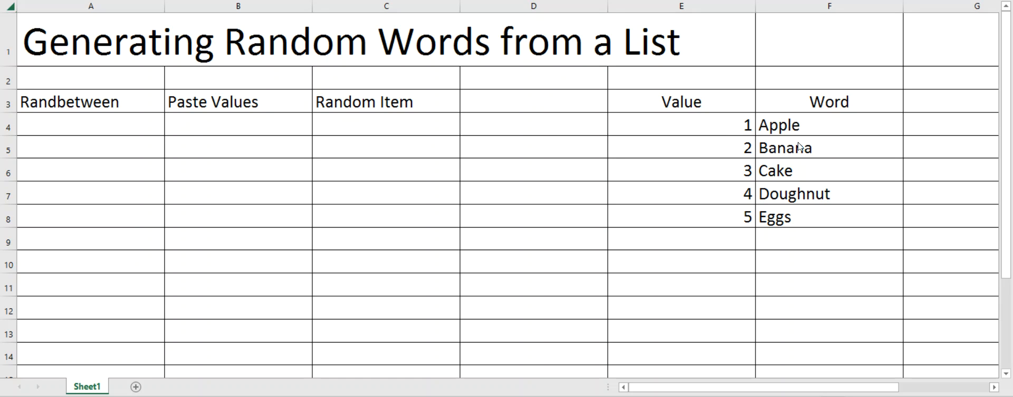
Enter =RANDBETWEEN(1,5) in A4 under Randbetween and confirm it
left_click(90, 125)
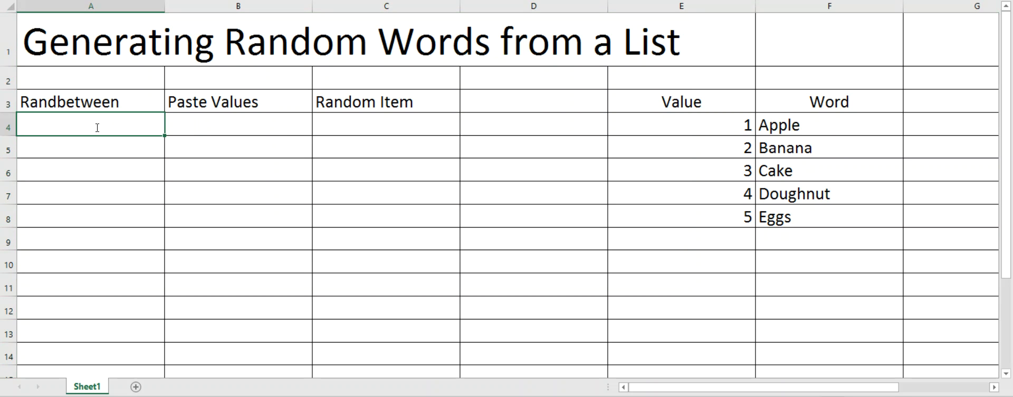
type("=randbetwee")
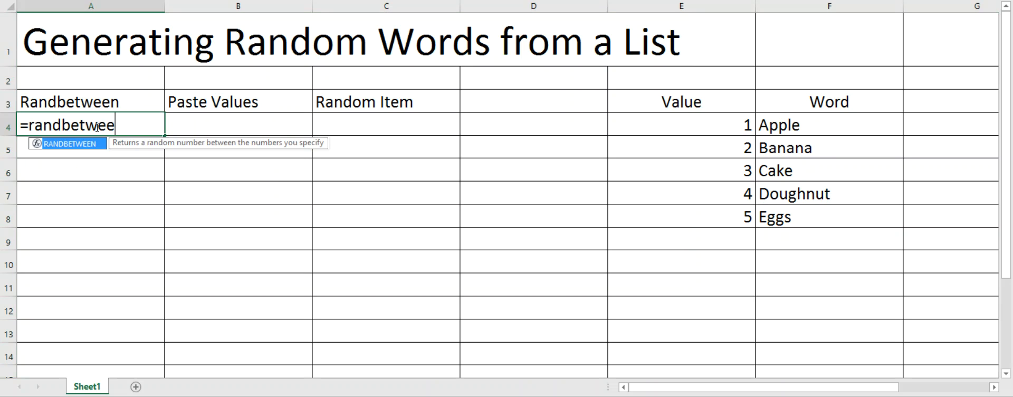
type("(1,")
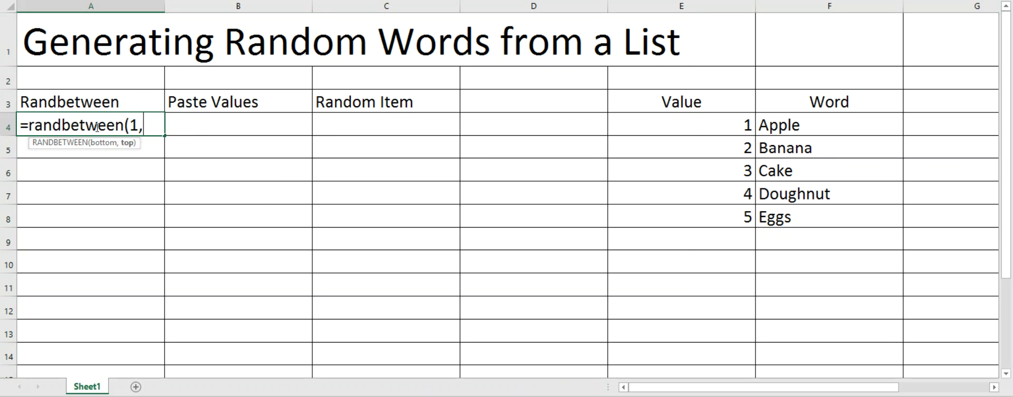
type("5)")
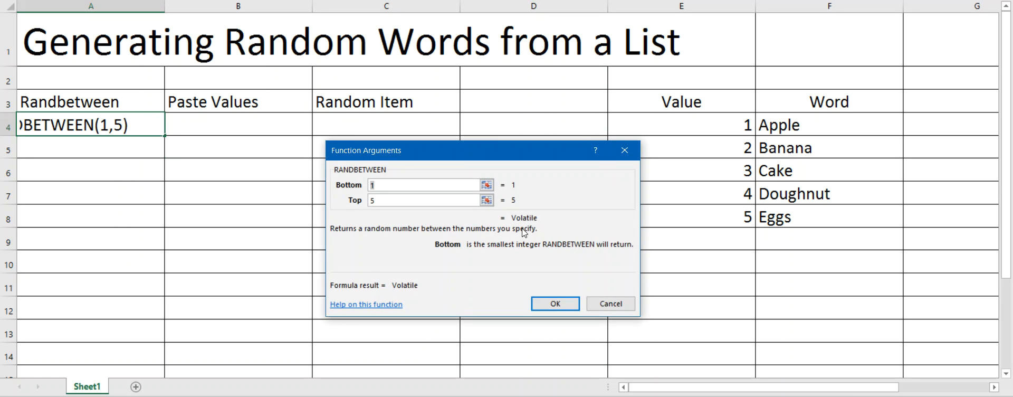
mouse_move(532, 224)
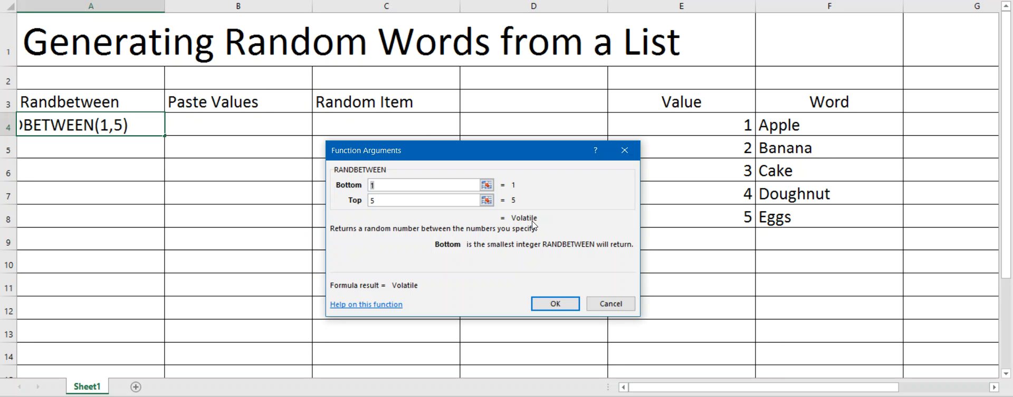
mouse_move(554, 303)
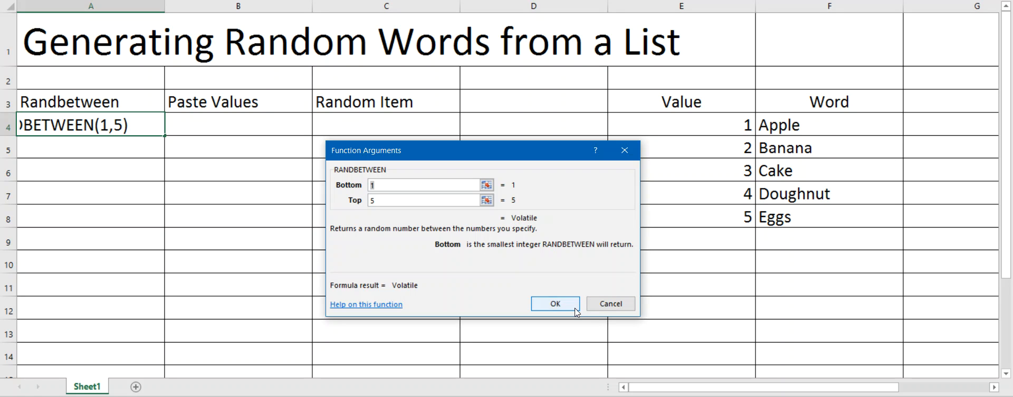
left_click(554, 304)
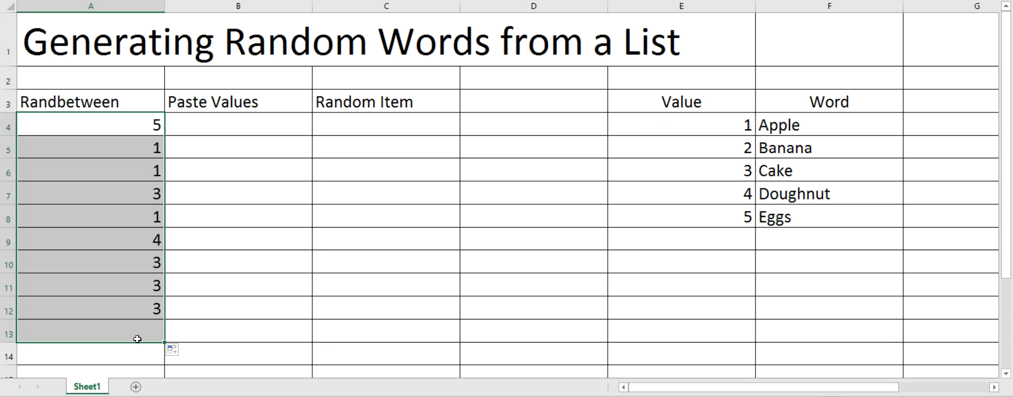
left_click(533, 124)
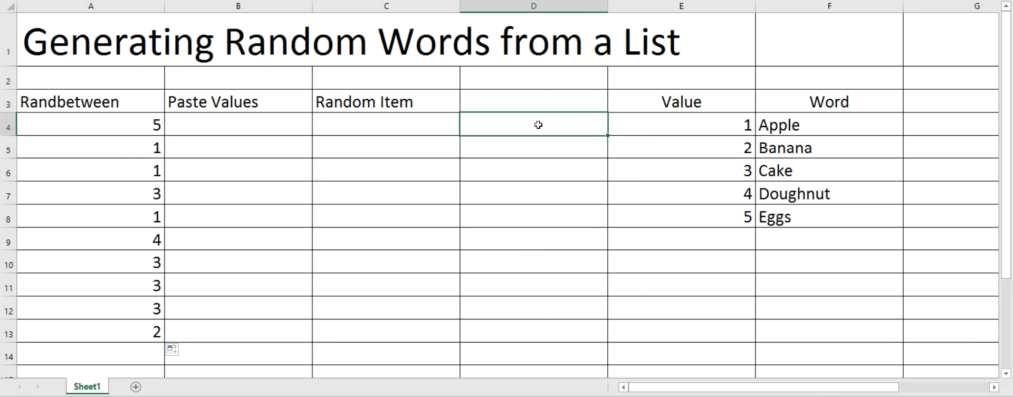
type("d")
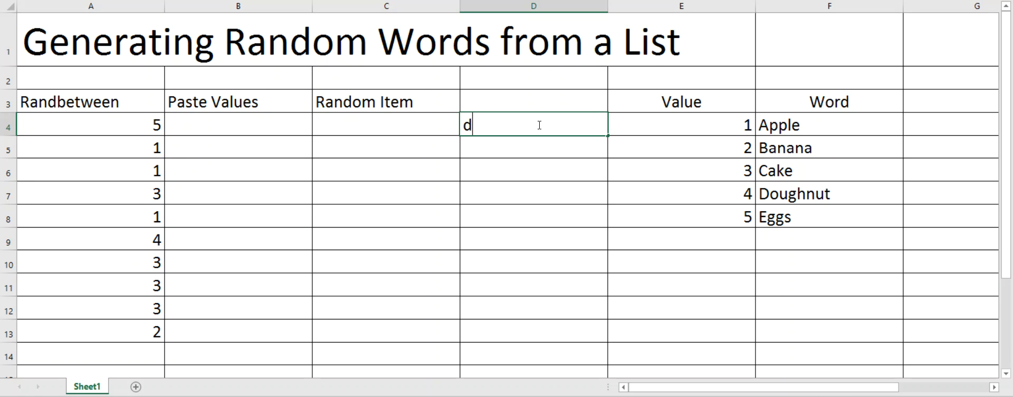
mouse_move(72, 213)
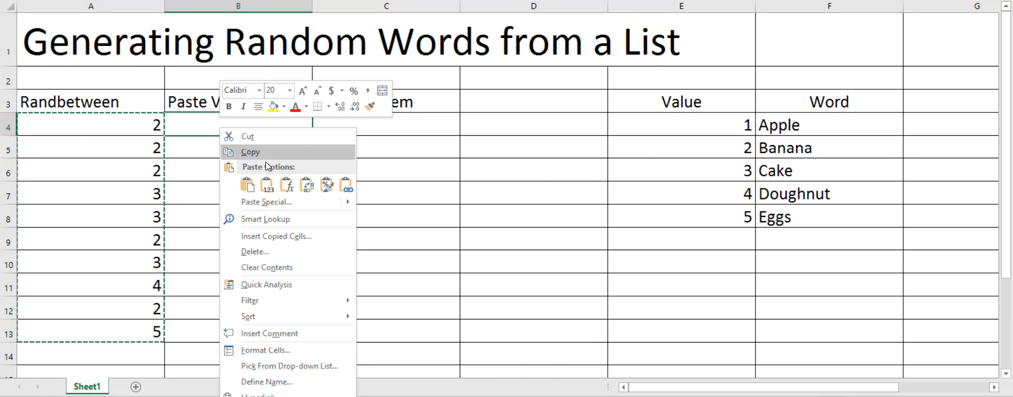
Copy the random numbers from A4:A13 and paste them into B4 as values only
left_click(248, 184)
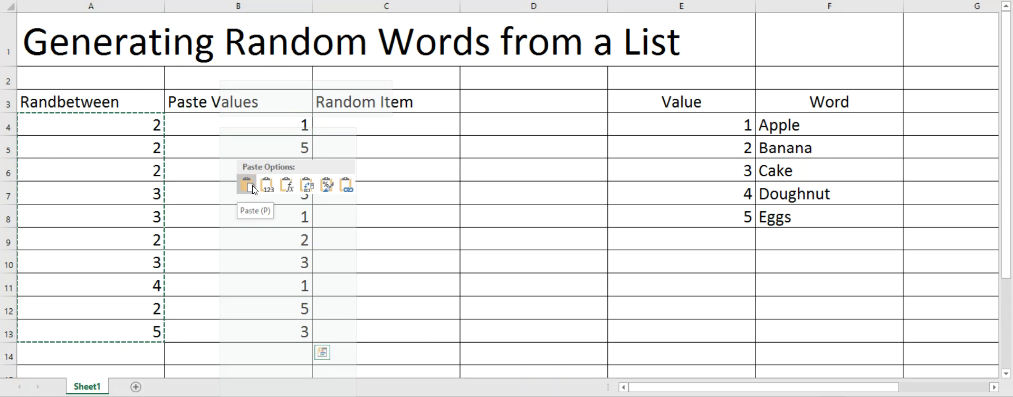
mouse_move(266, 183)
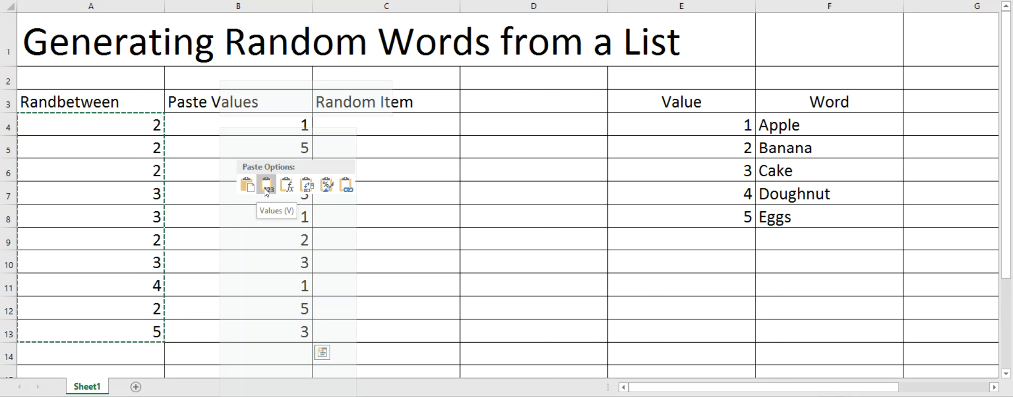
left_click(267, 184)
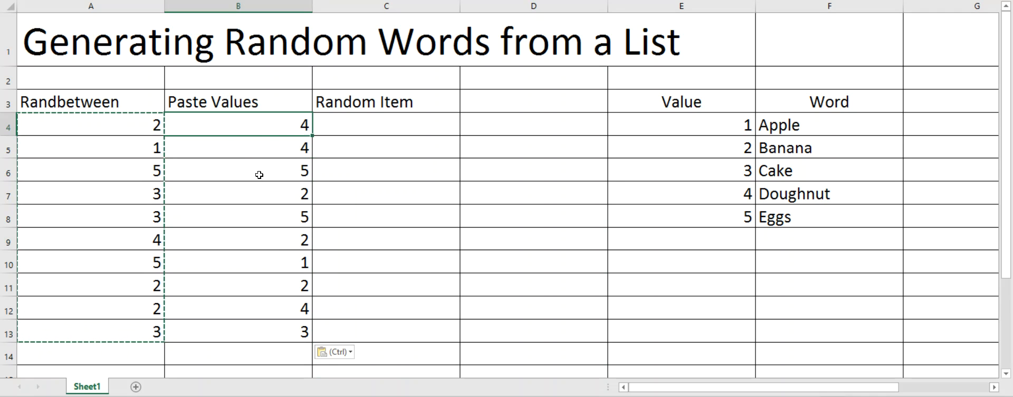
left_click(386, 125)
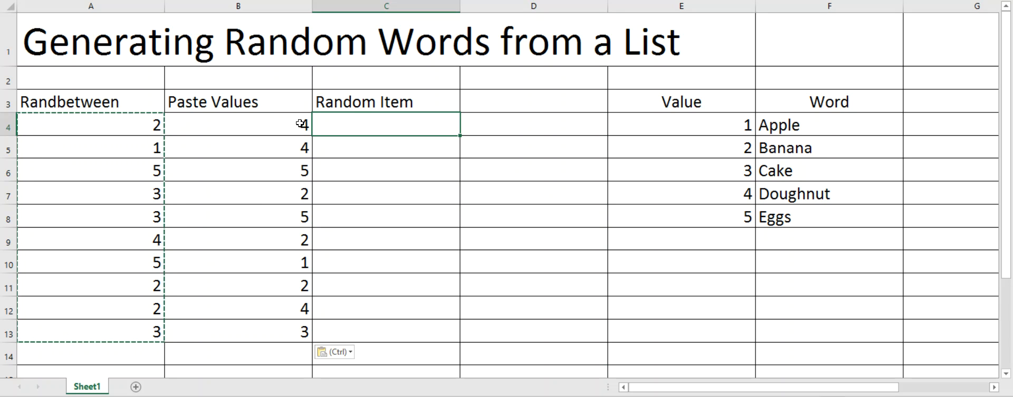
mouse_move(400, 129)
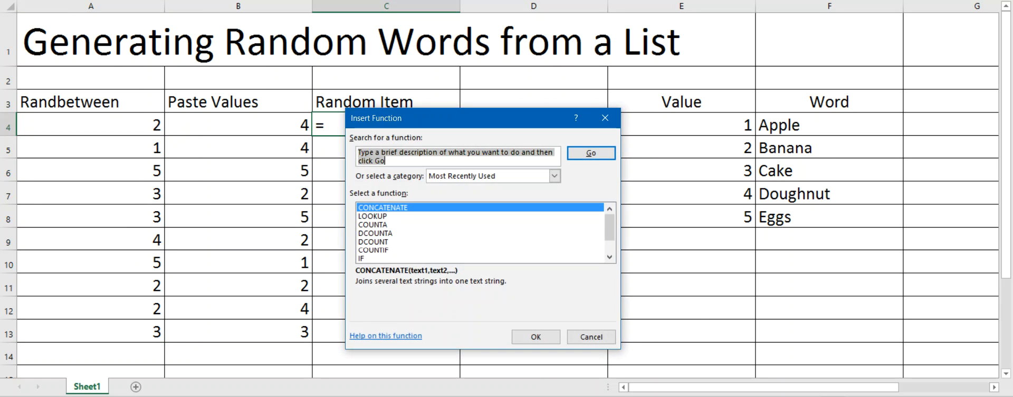
mouse_move(392, 190)
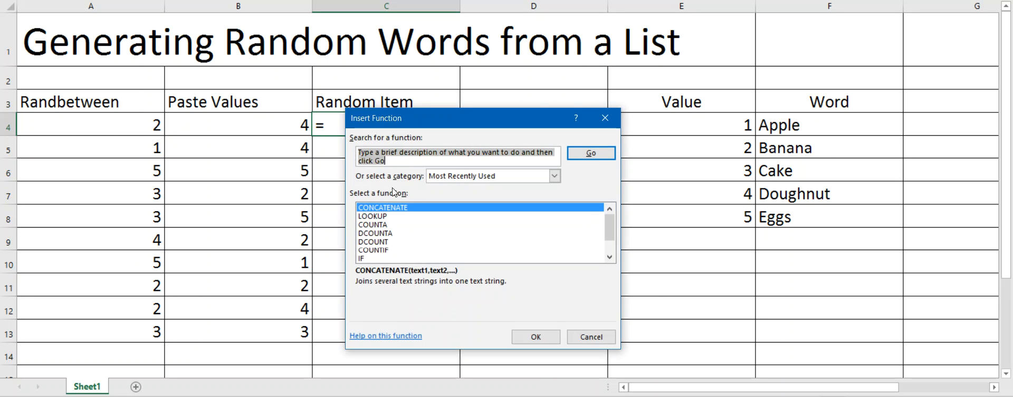
Search 'look', insert LOOKUP in C4 using the lookup_value, lookup_vector, result_vector form
type("lookup")
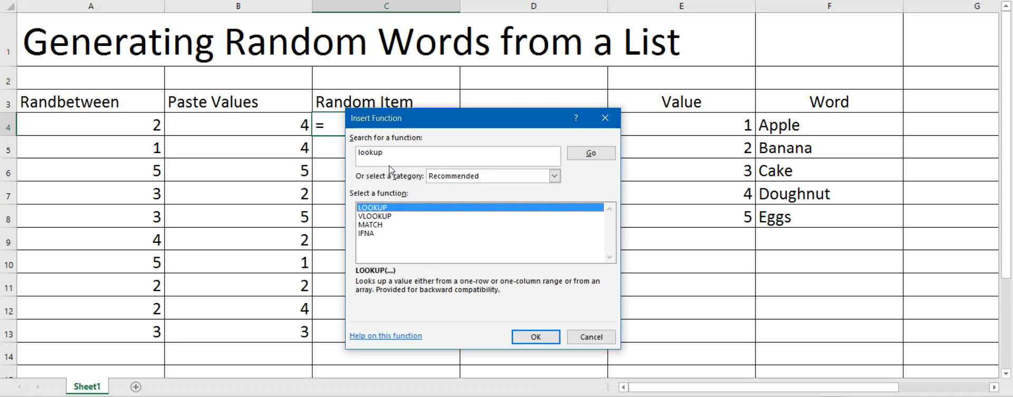
mouse_move(377, 219)
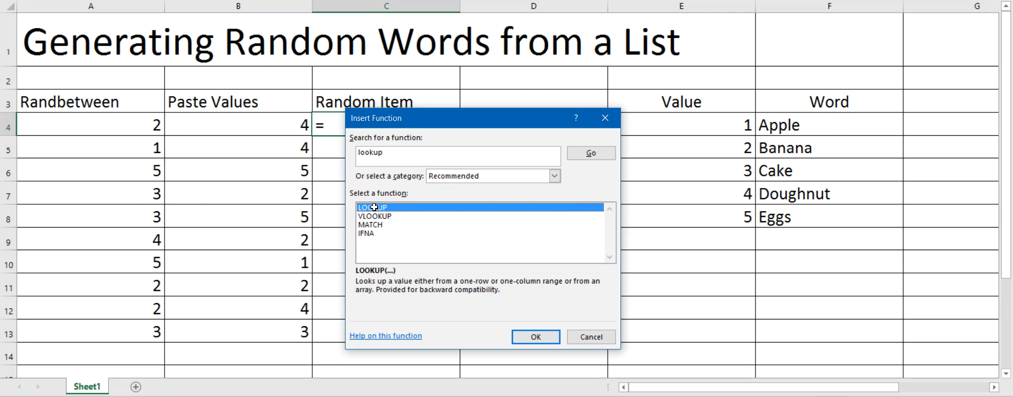
left_click(535, 336)
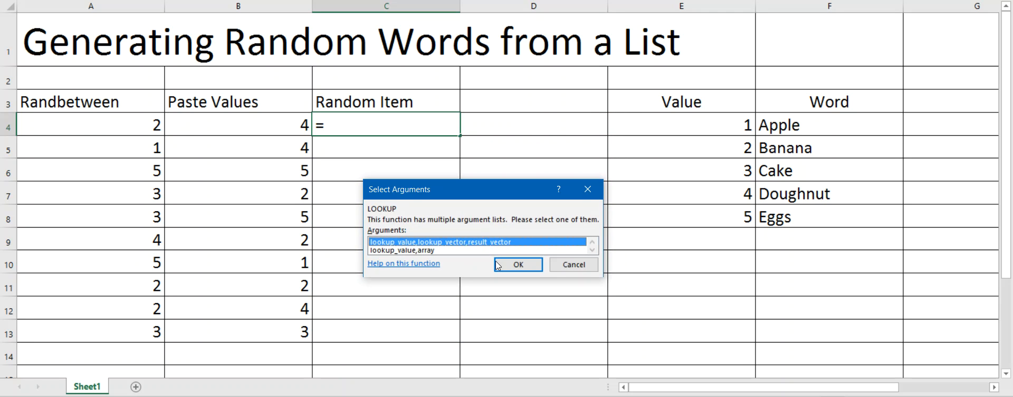
left_click(518, 265)
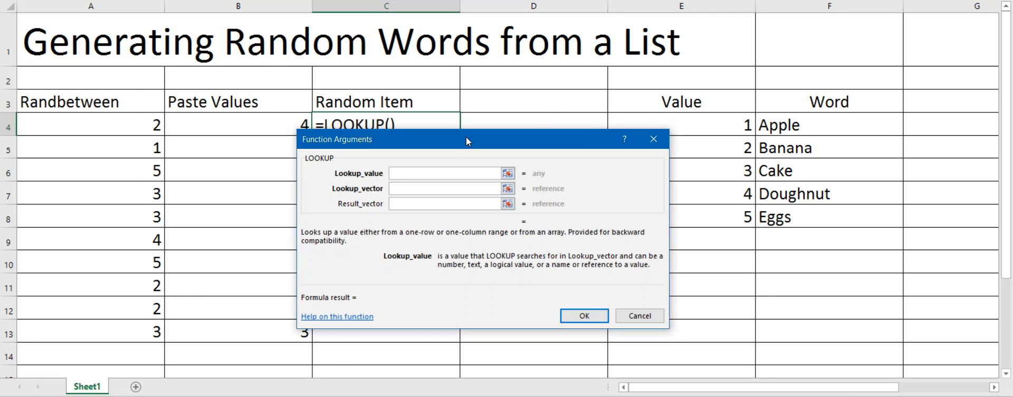
Set B4 as the lookup value and absolute $E$4:$E$8 as the lookup vector
left_click_drag(466, 139, 522, 229)
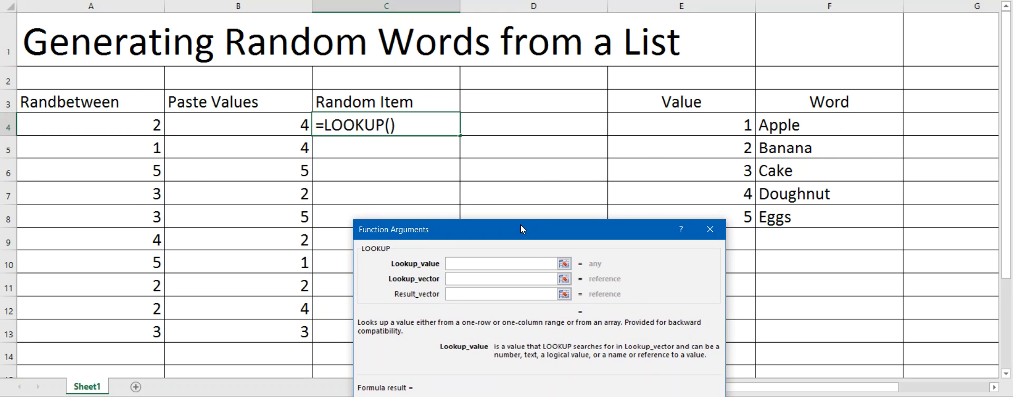
left_click(238, 125)
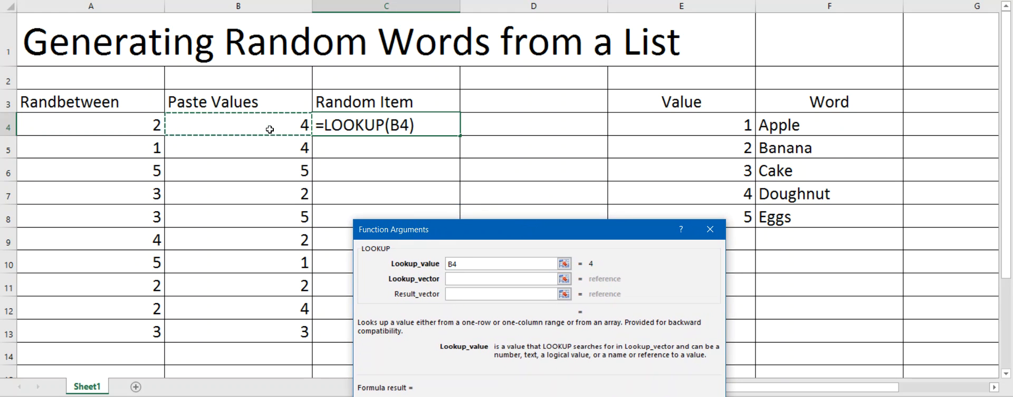
left_click(501, 278)
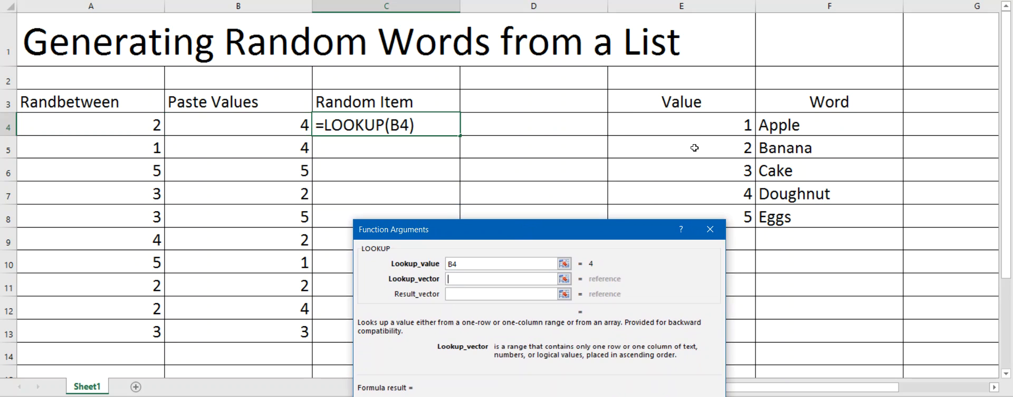
type("E4:E8")
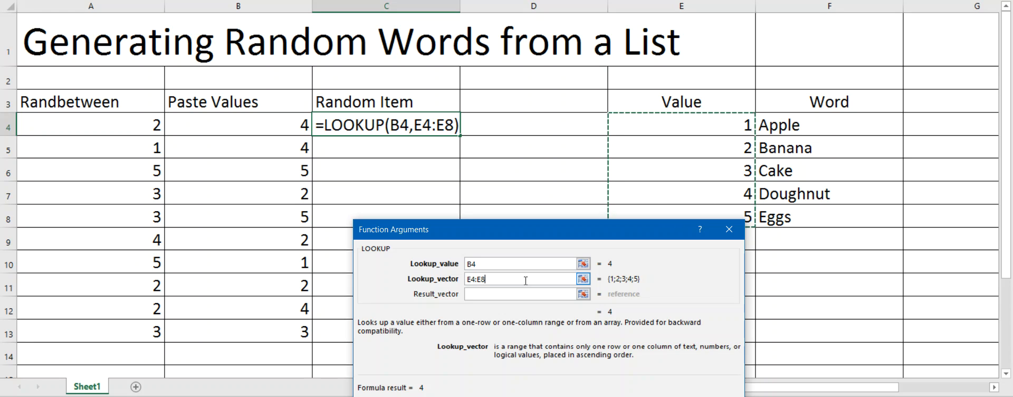
key("f4")
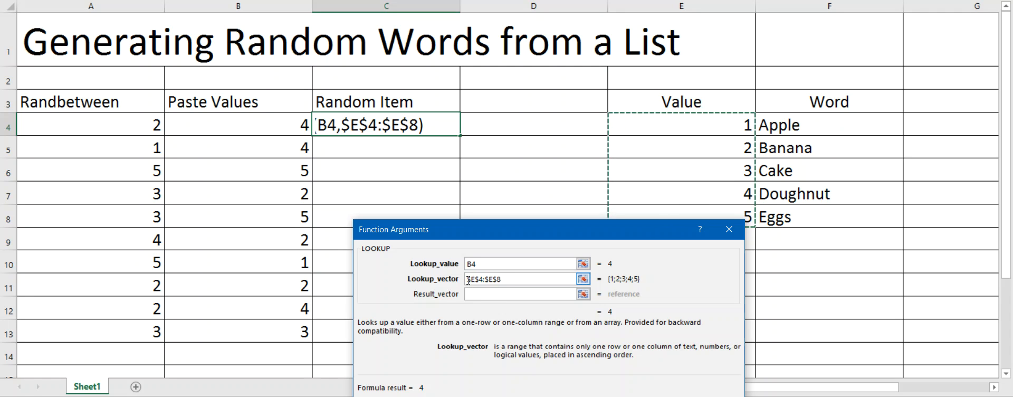
left_click(510, 278)
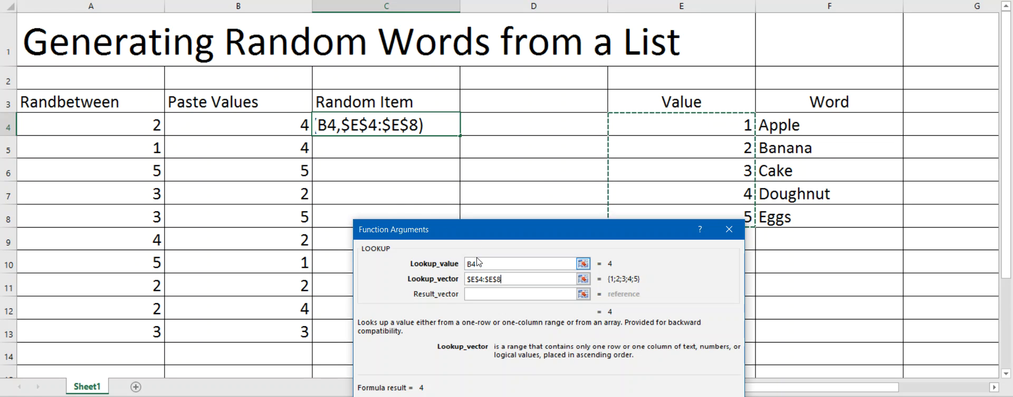
mouse_move(676, 165)
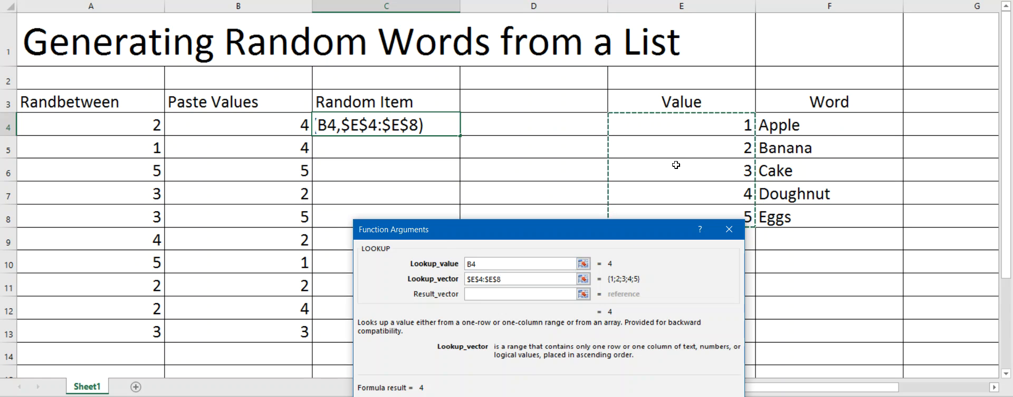
mouse_move(714, 131)
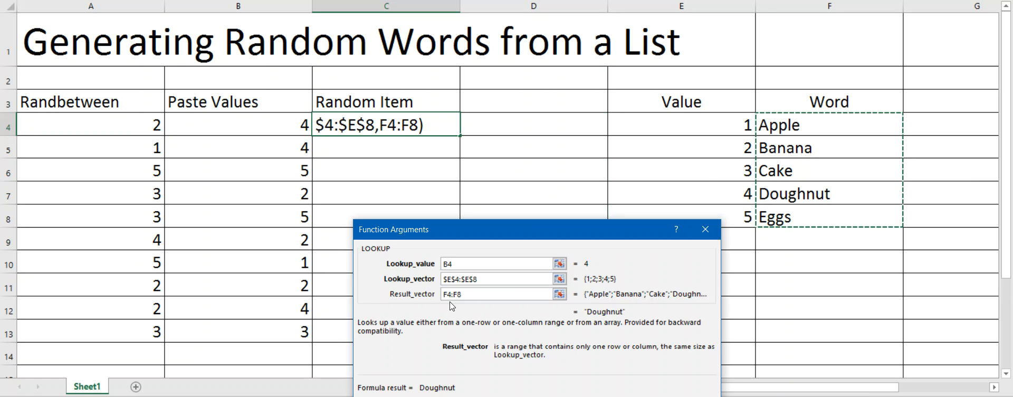
Finish the LOOKUP formula with F4:F8 as the result vector, returning words
left_click(484, 293)
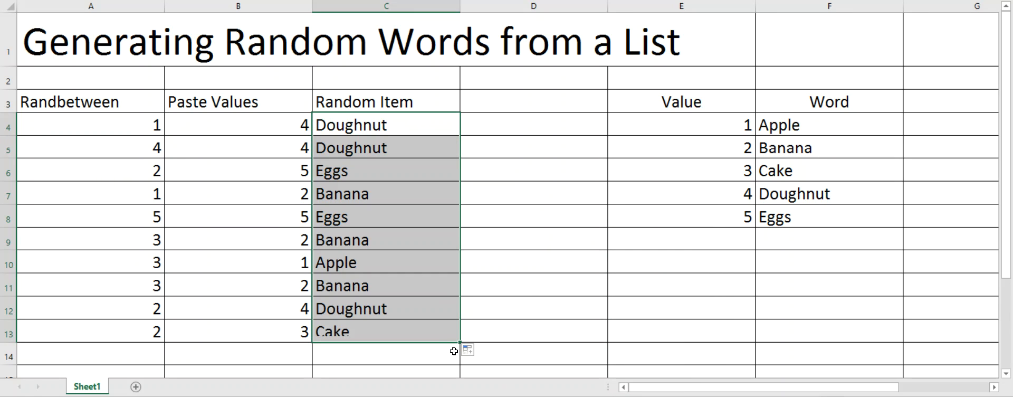
mouse_move(480, 282)
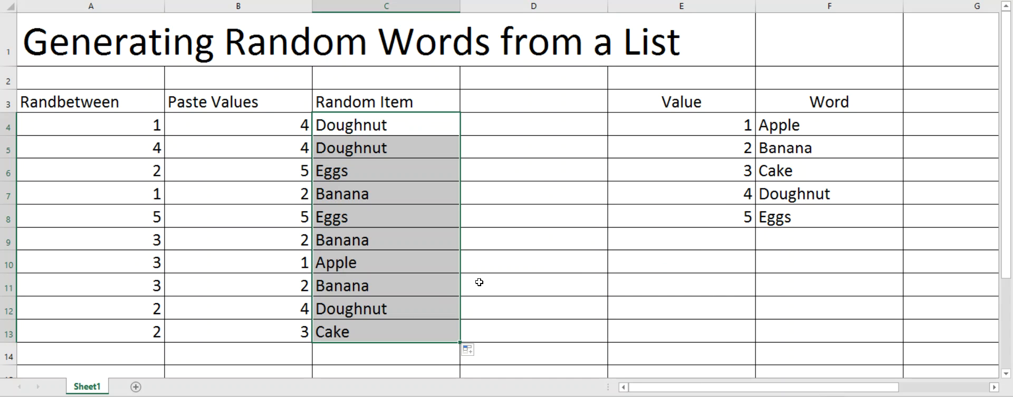